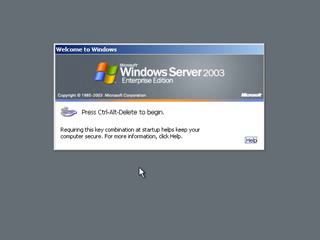
- Log on as Administrator with the account password via Ctrl+Alt+Delete
{"action": "key", "text": "ctrl+alt+delete"}
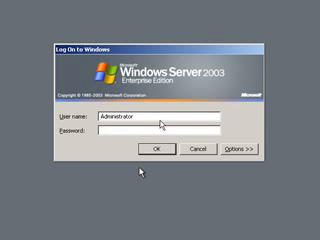
{"action": "type", "text": "••"}
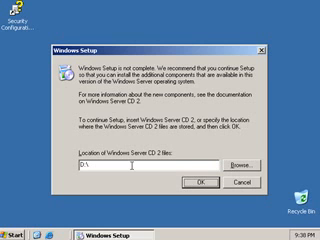
{"action": "mouse_move", "coordinate": [276, 104]}
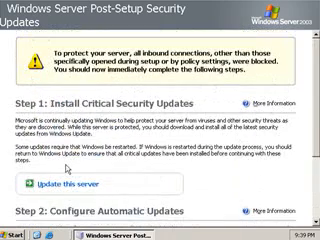
- Scroll through the Post-Setup Security Updates page before finishing it
{"action": "scroll", "scroll_direction": "down", "scroll_amount": 3}
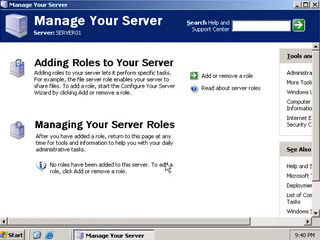
{"action": "mouse_move", "coordinate": [146, 188]}
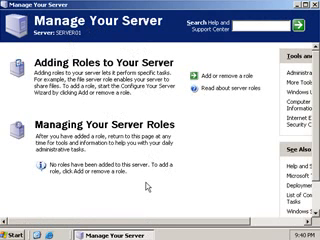